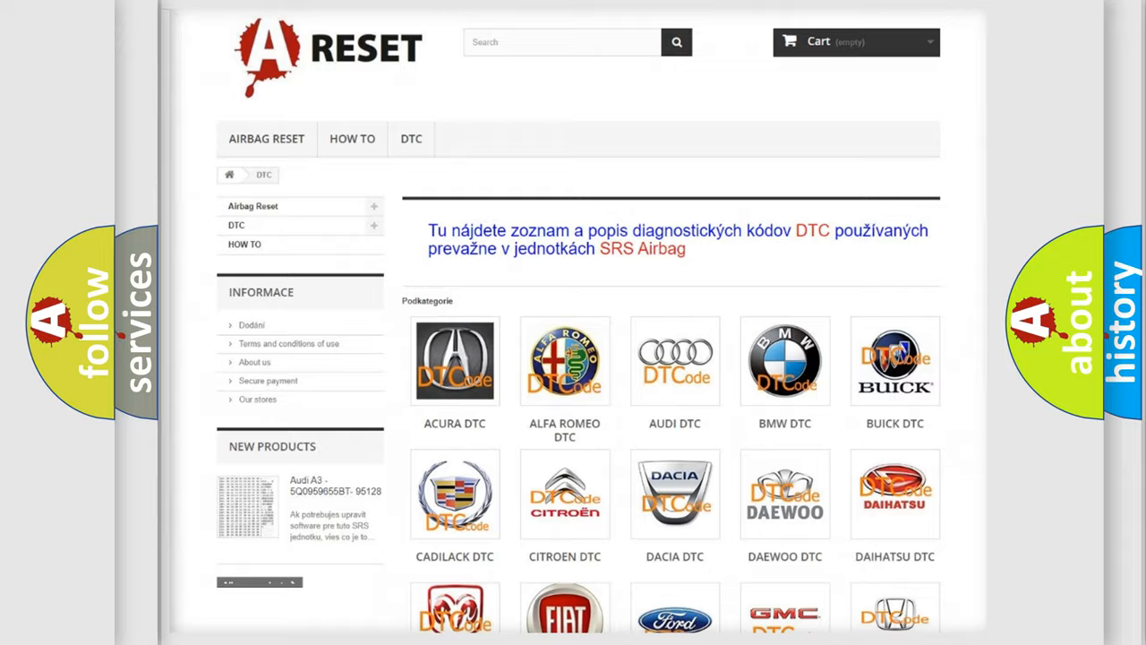
Scroll down the DTC brand grid and open the Saturn DTC tile
{"action": "scroll", "scroll_direction": "down", "scroll_amount": 3}
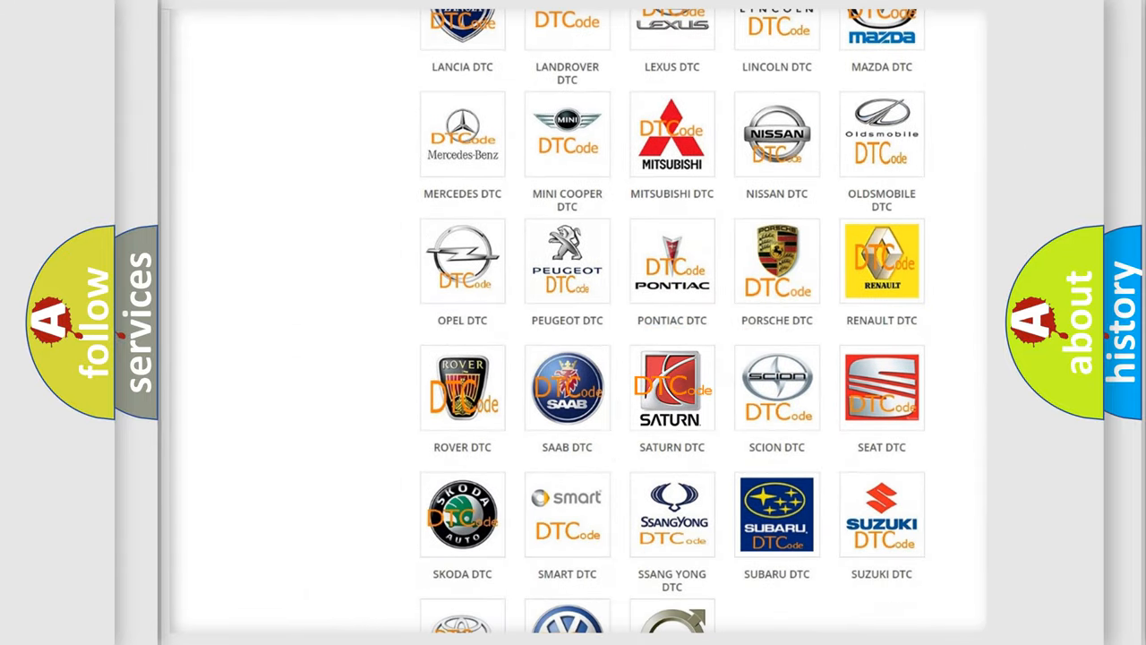
{"action": "left_click", "coordinate": [671, 388]}
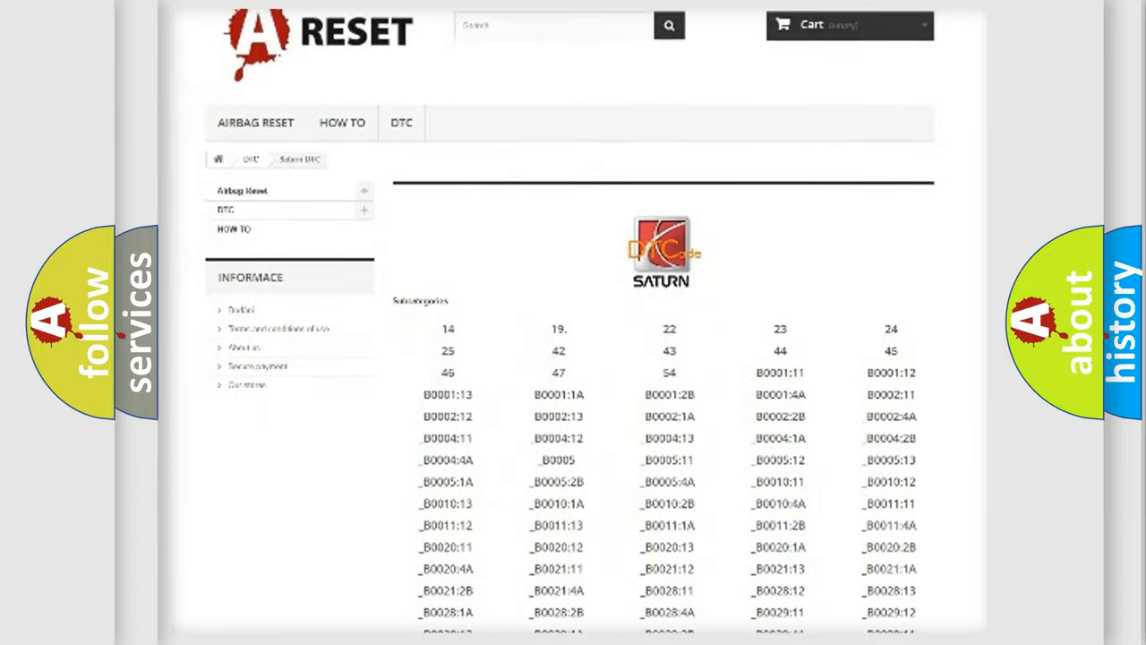
{"action": "scroll", "scroll_direction": "down", "scroll_amount": 3}
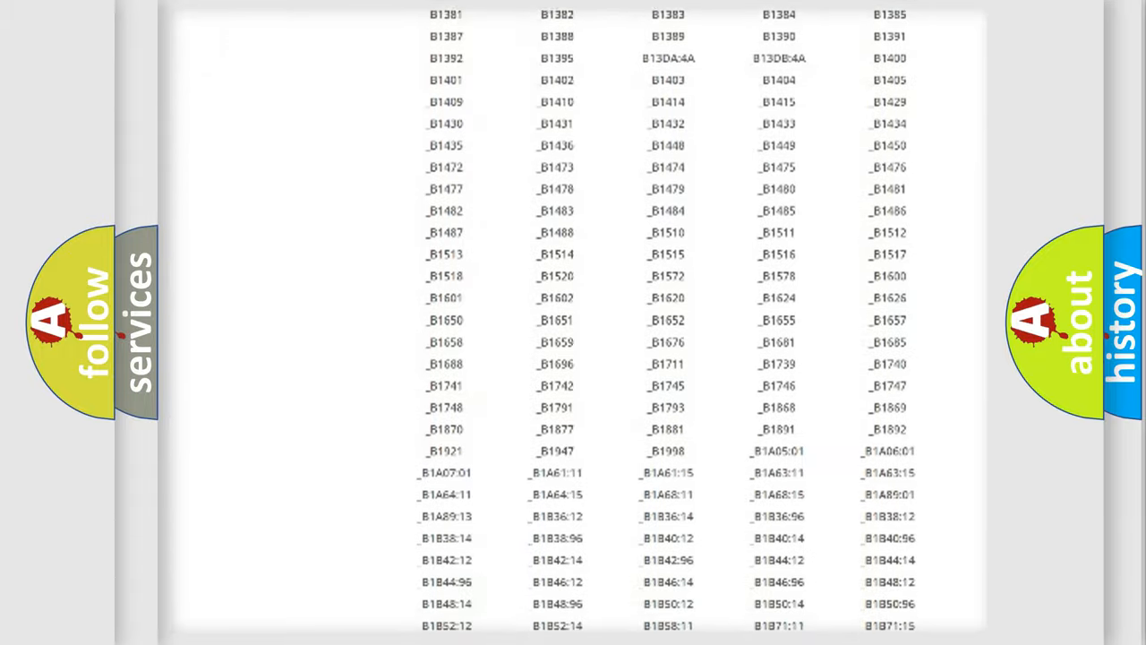
{"action": "scroll", "scroll_direction": "up", "scroll_amount": 3}
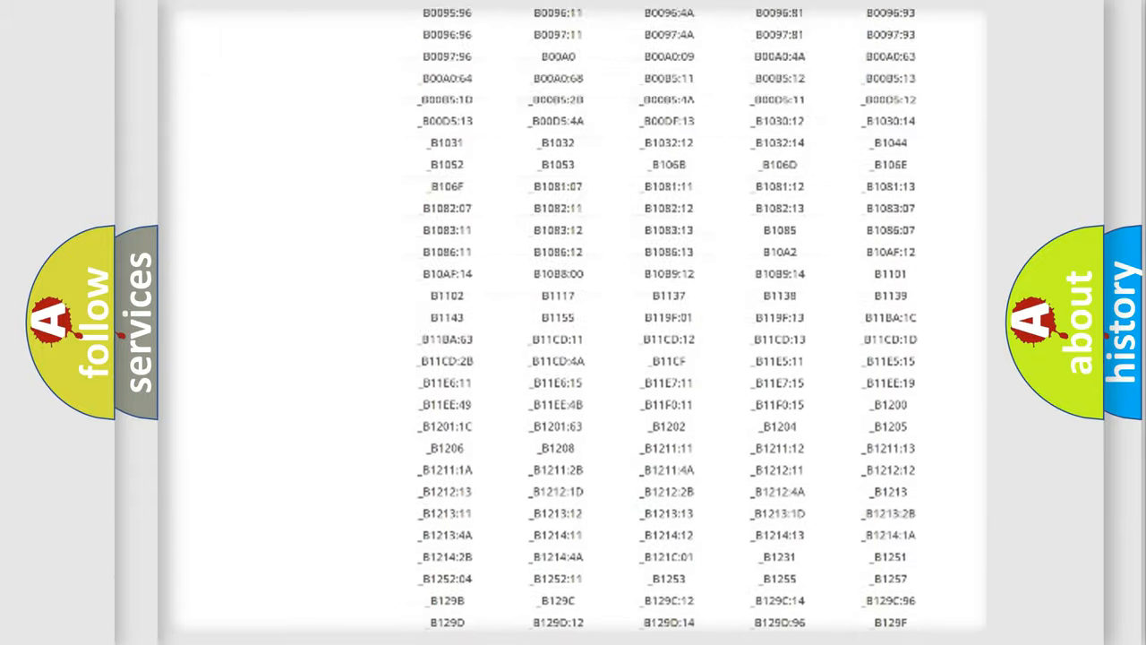
{"action": "scroll", "scroll_direction": "up", "scroll_amount": 3}
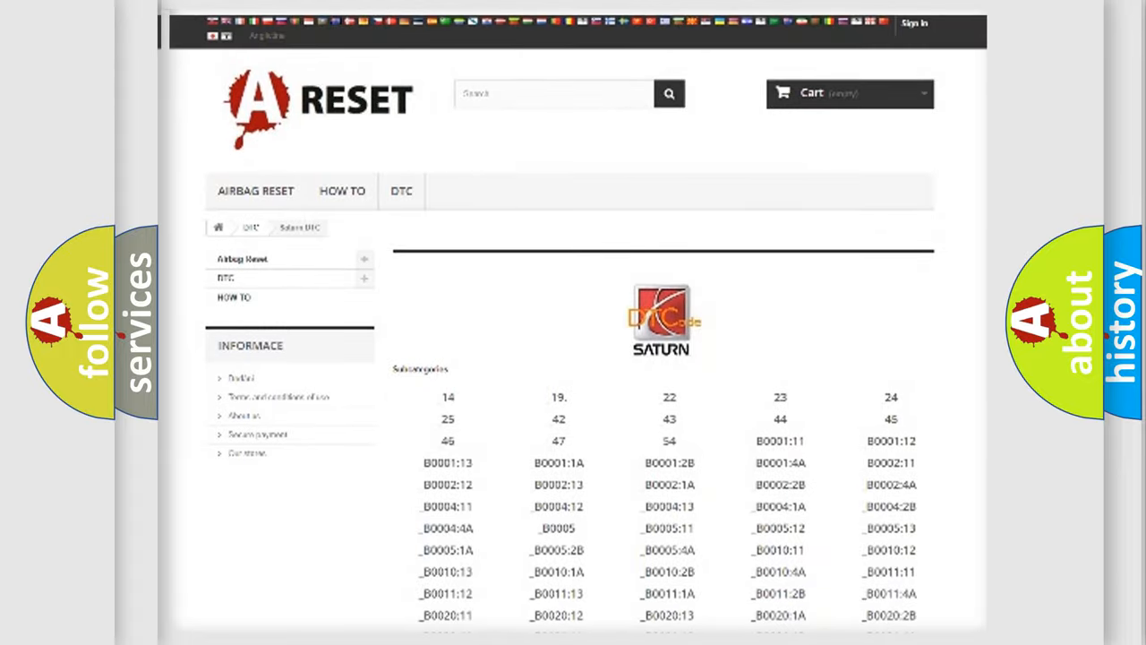